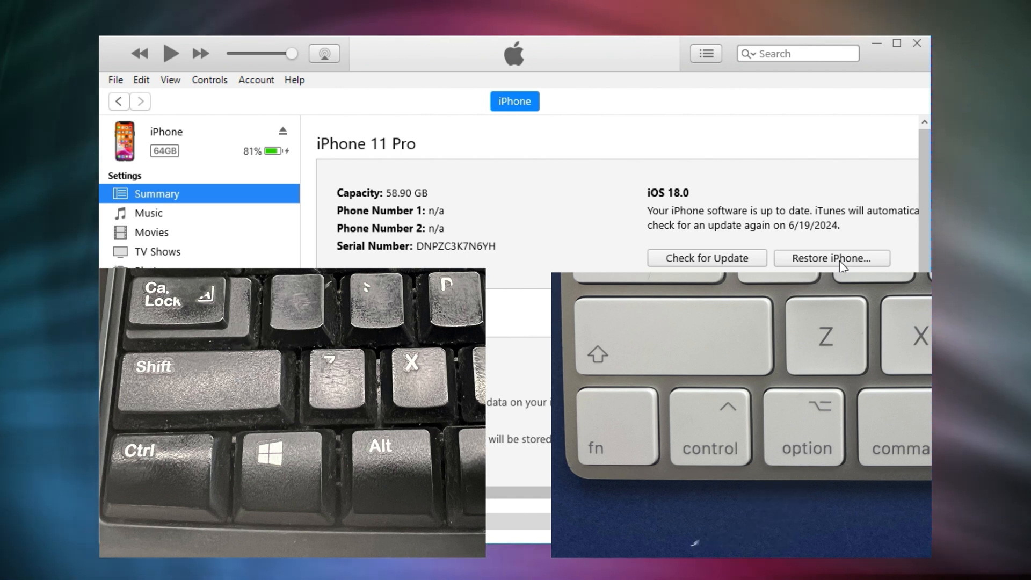
Step: Restore the iPhone from the iPhone12,3,iPhone12,5_17.5.1_21F90_Restore file on drive D, confirming the erase
left_click(833, 257)
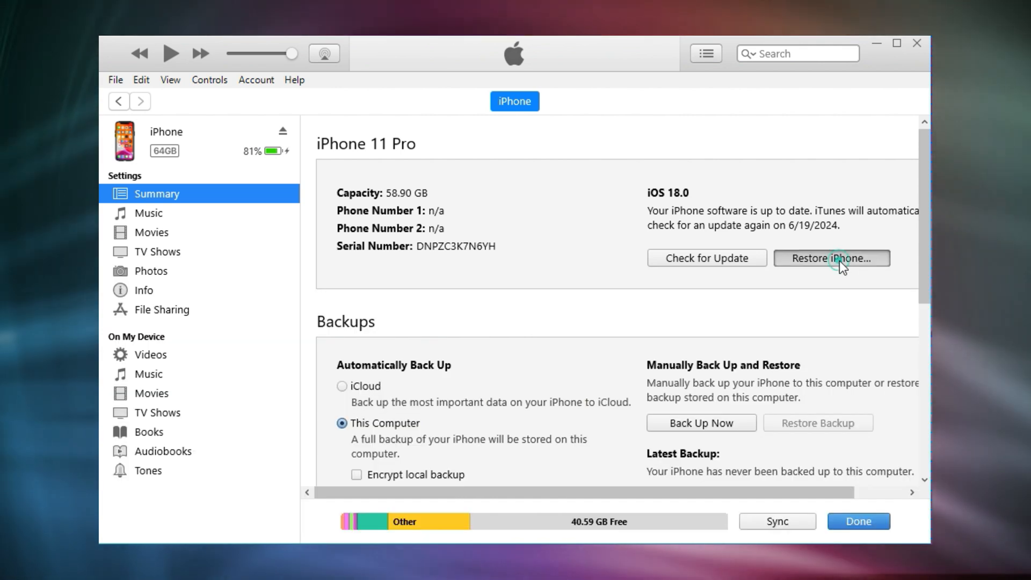
left_click(832, 258)
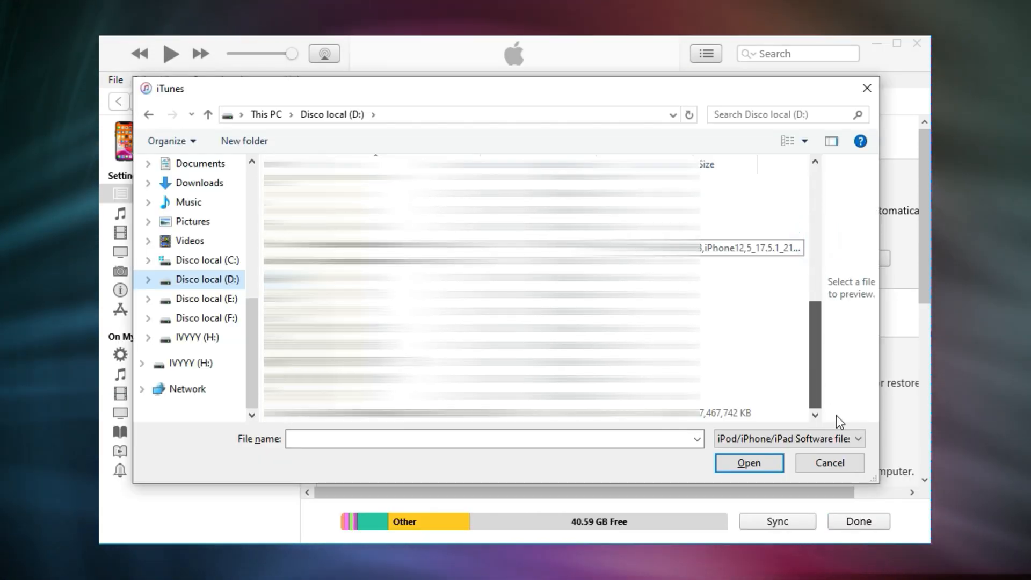
left_click(380, 412)
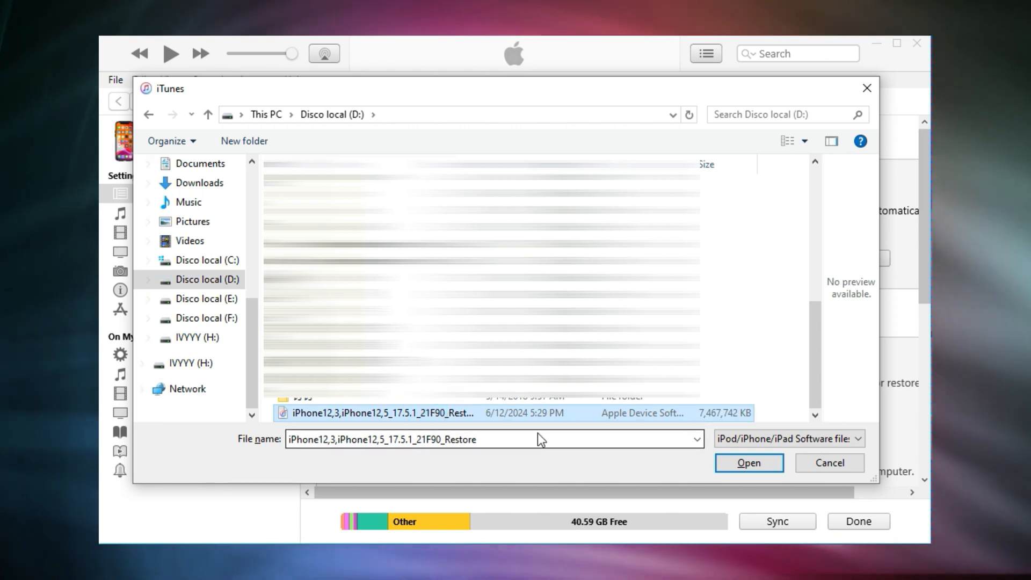
left_click(749, 463)
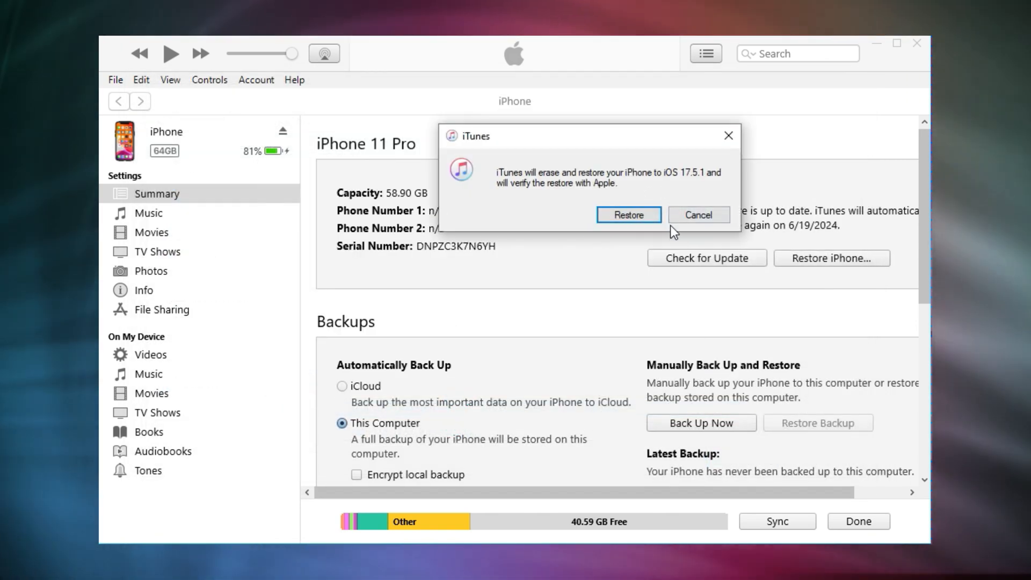
left_click(630, 215)
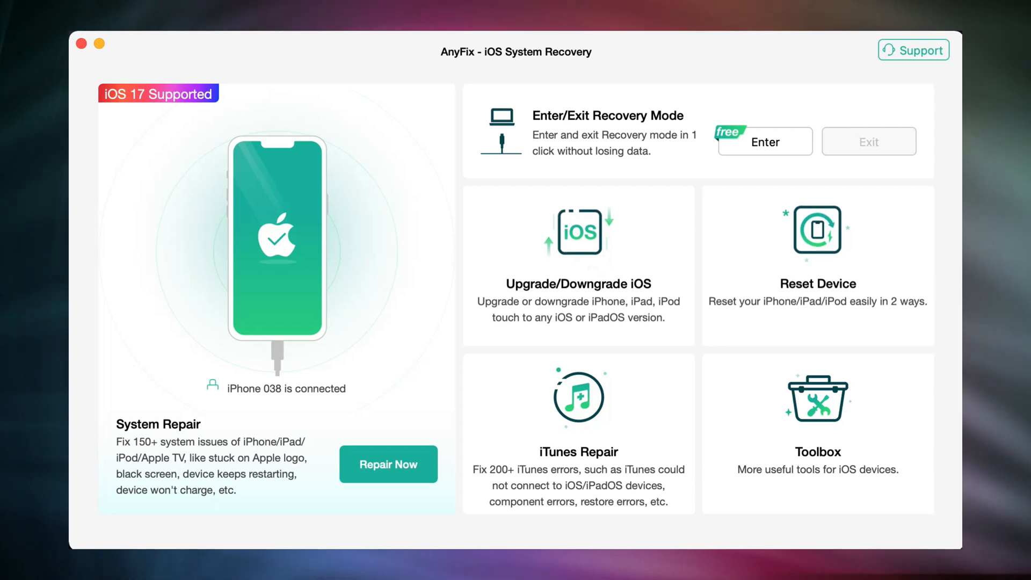
Step: Run the one-click downgrade to the 17.5.1 firmware, continuing past the data-erase warning
left_click(577, 263)
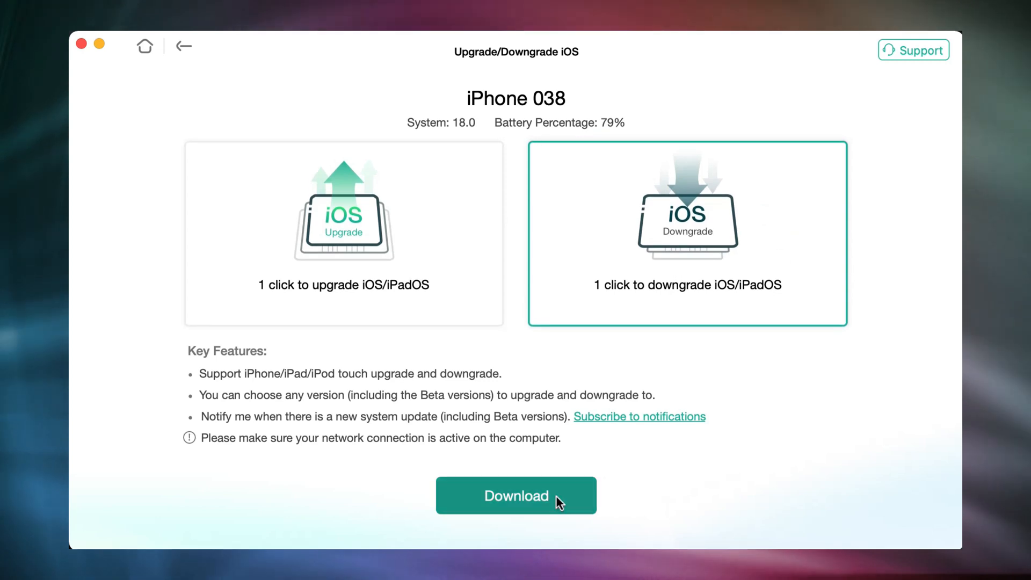
left_click(517, 495)
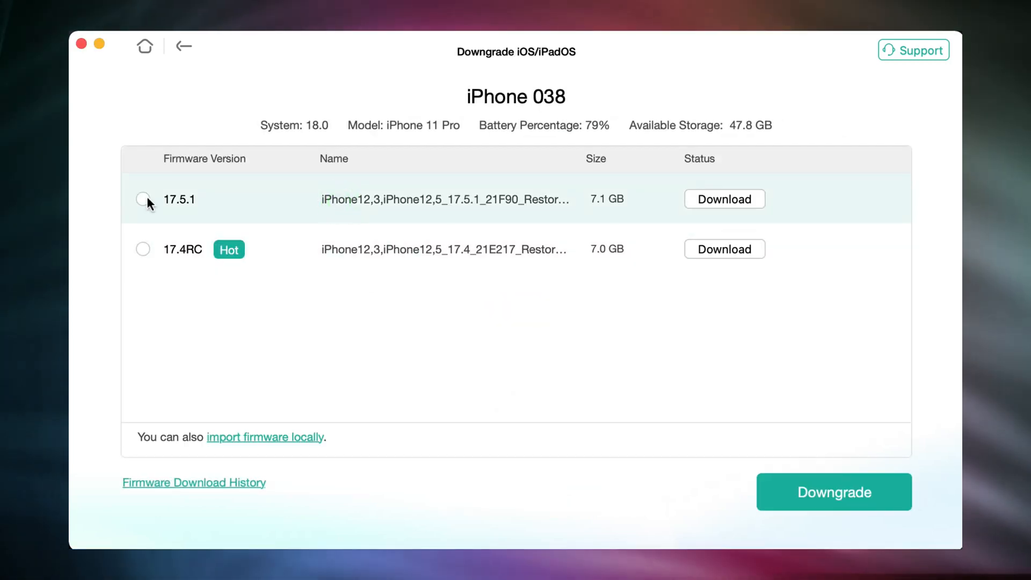
left_click(725, 199)
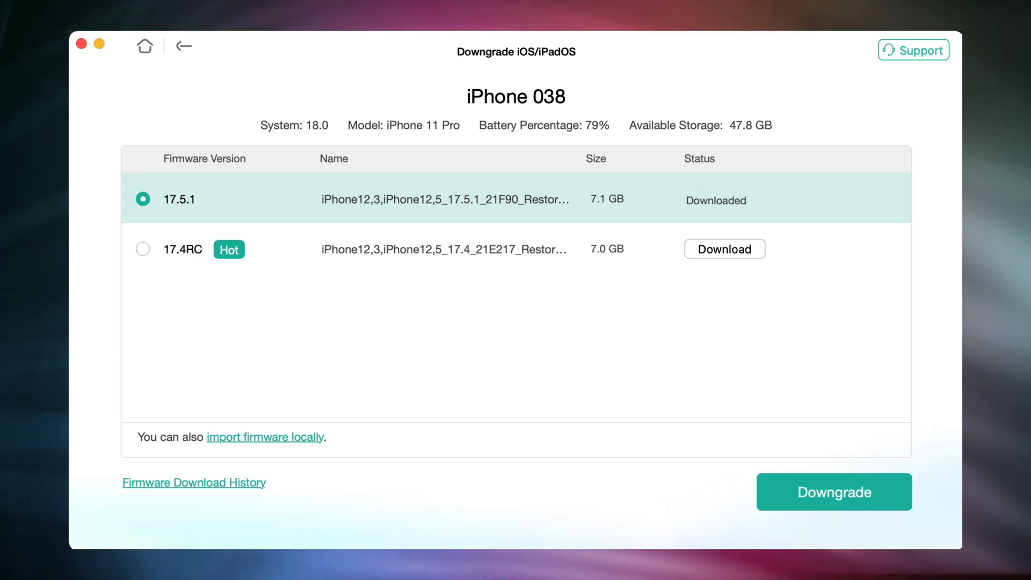
left_click(833, 492)
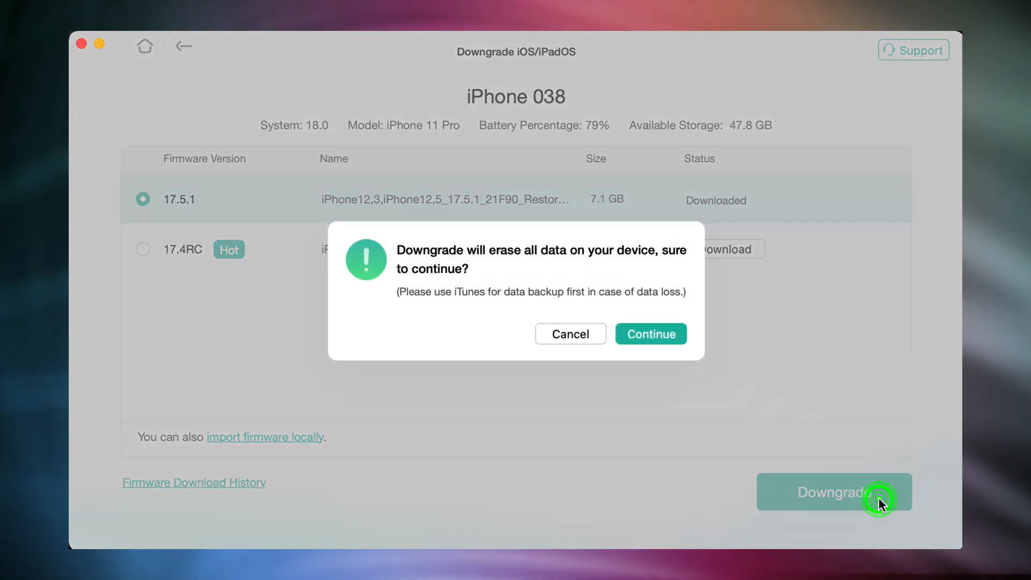
mouse_move(651, 333)
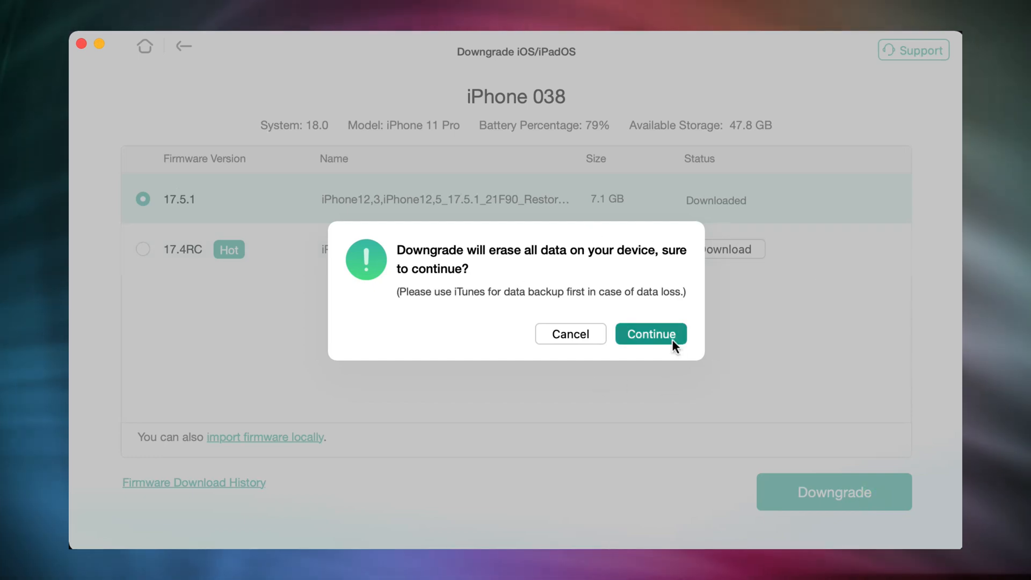
left_click(651, 334)
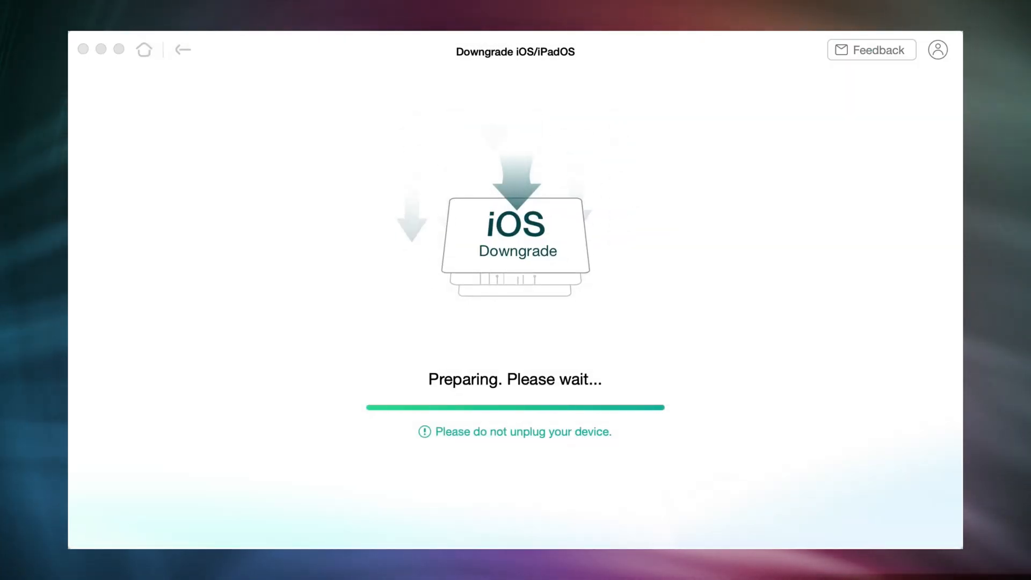